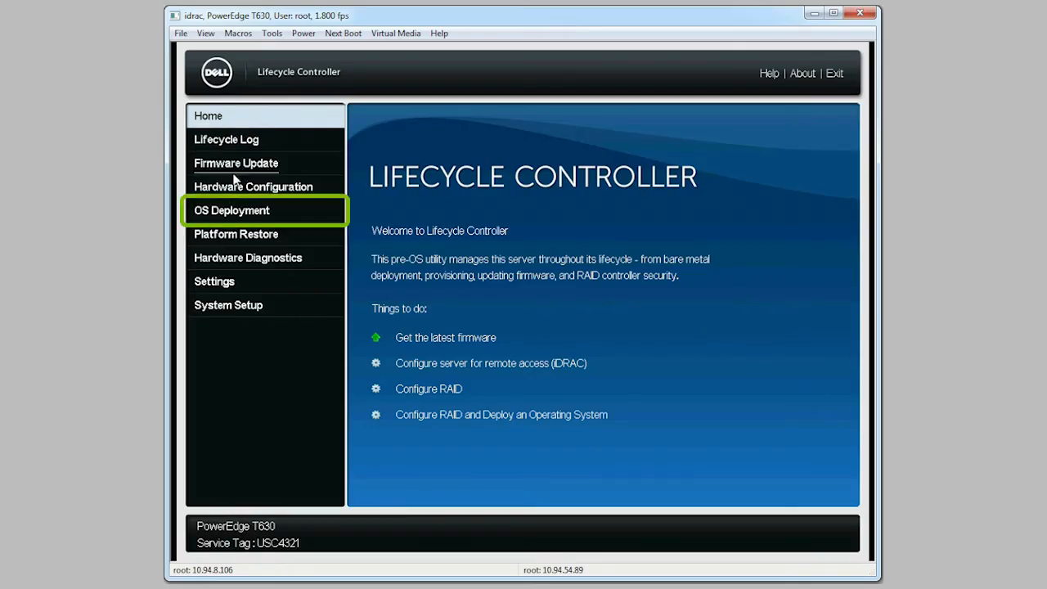
- Launch the Deploy OS wizard and choose 'Go Directly to OS Deployment', skipping RAID
click(232, 210)
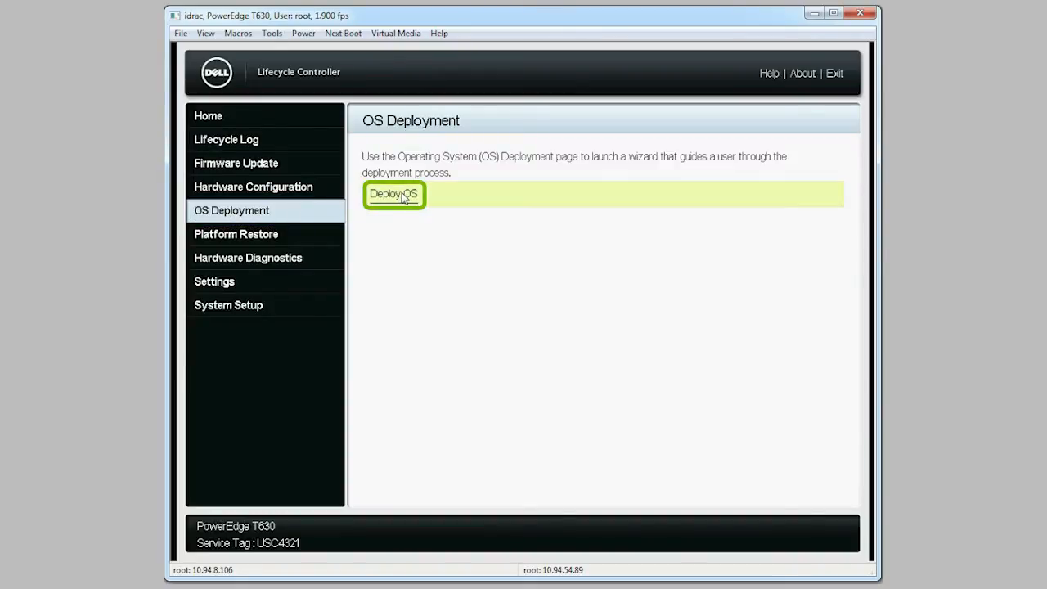
click(394, 194)
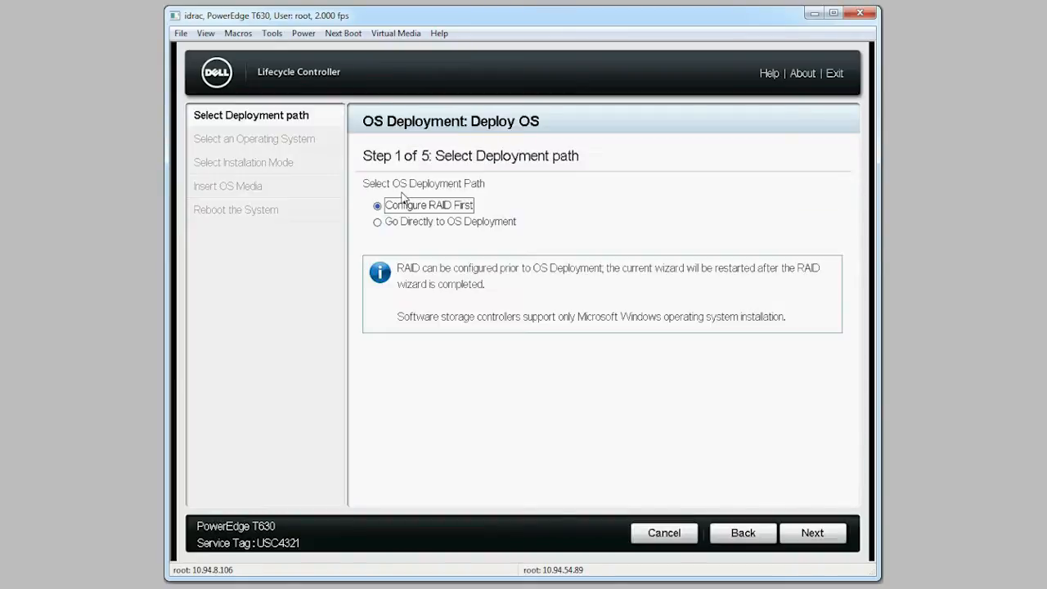
click(377, 205)
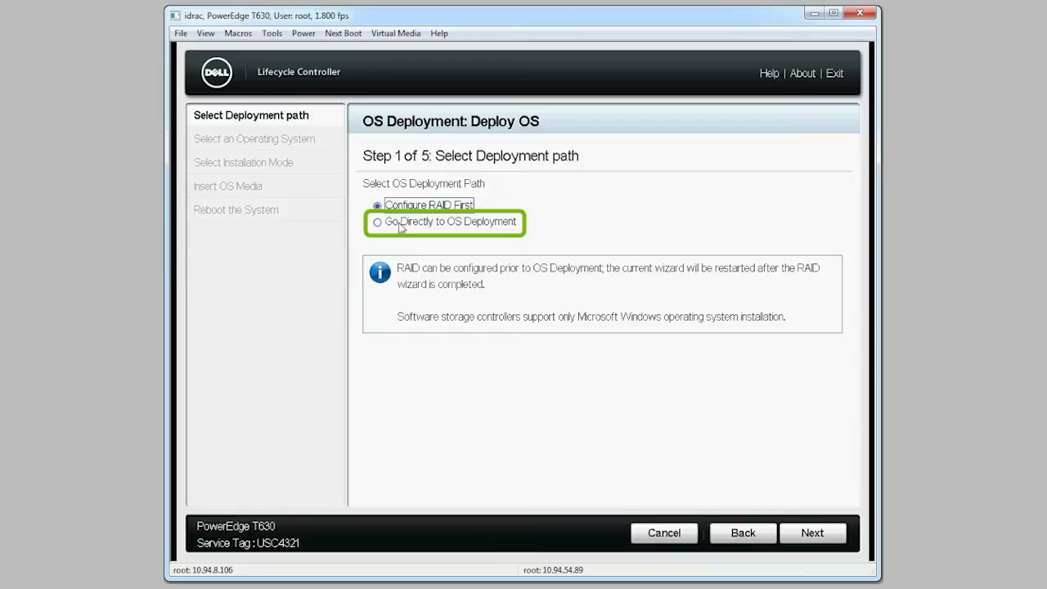
click(377, 222)
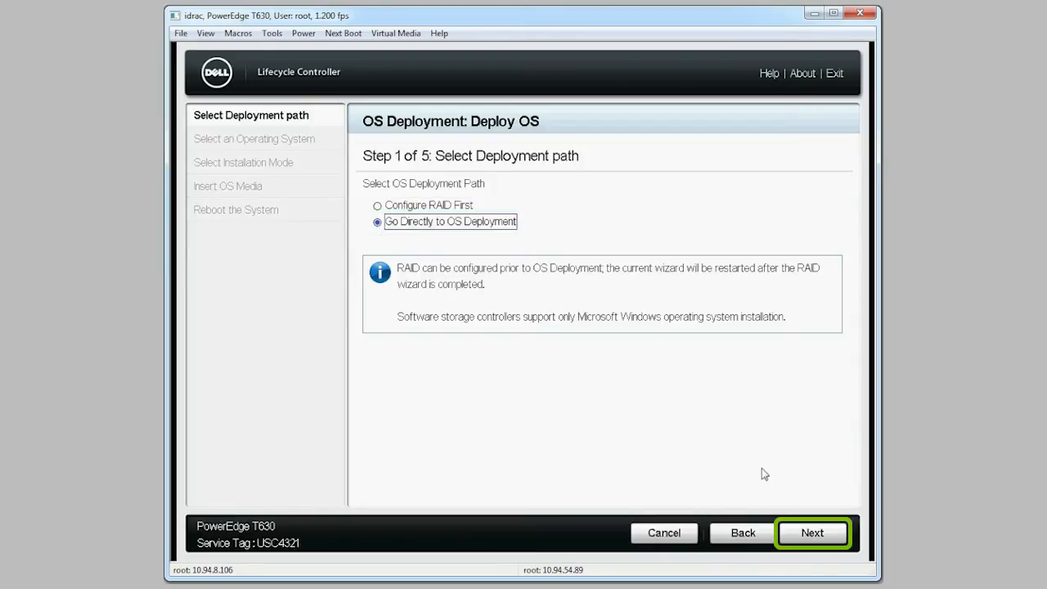
- Choose UEFI boot with Secure Boot enabled and Microsoft Windows Server 2012 R2, then prepare drivers
click(813, 532)
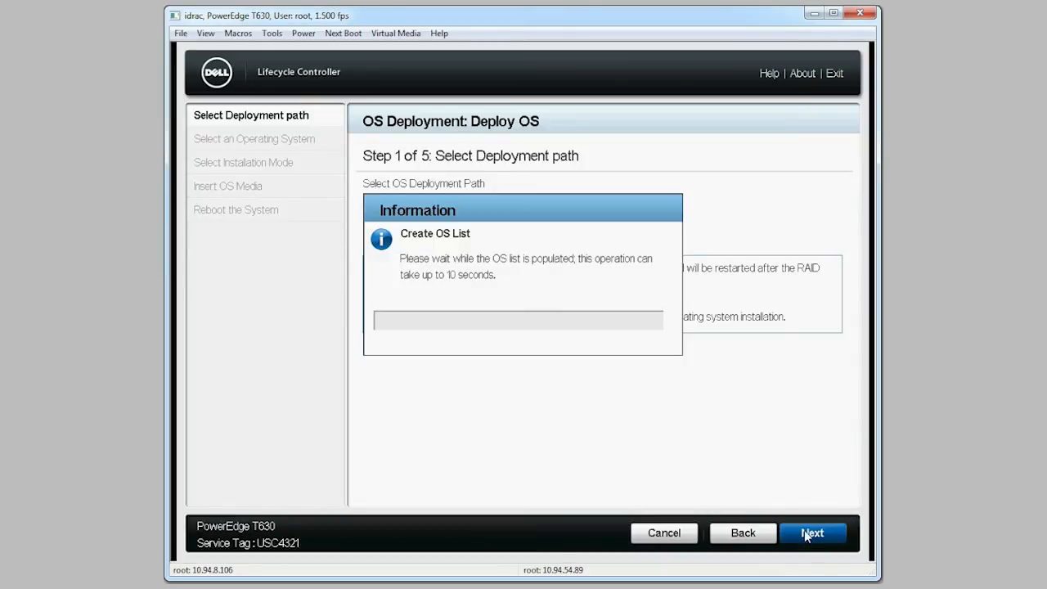
click(812, 532)
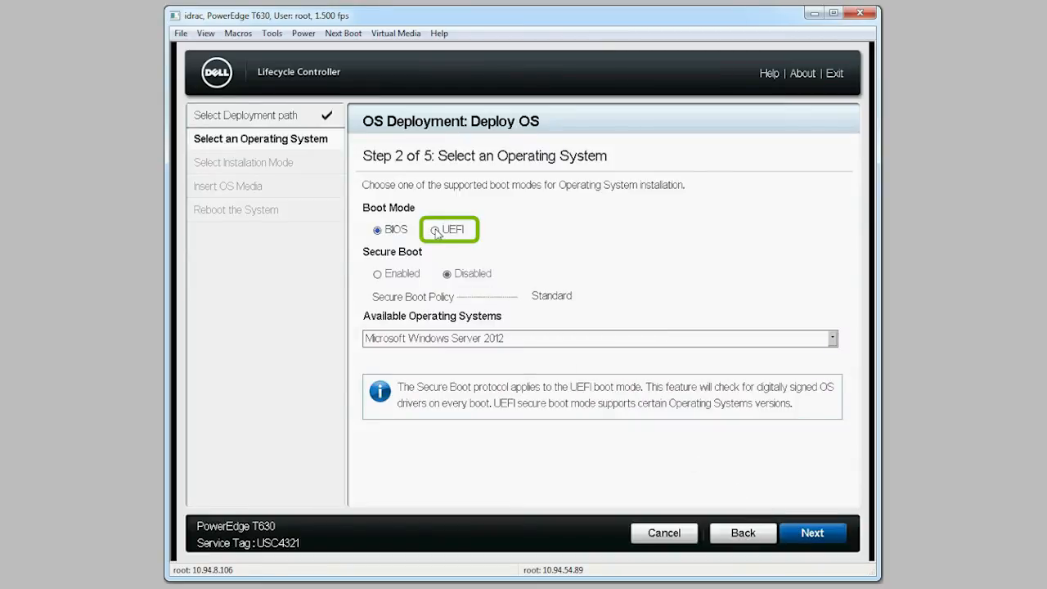
click(434, 230)
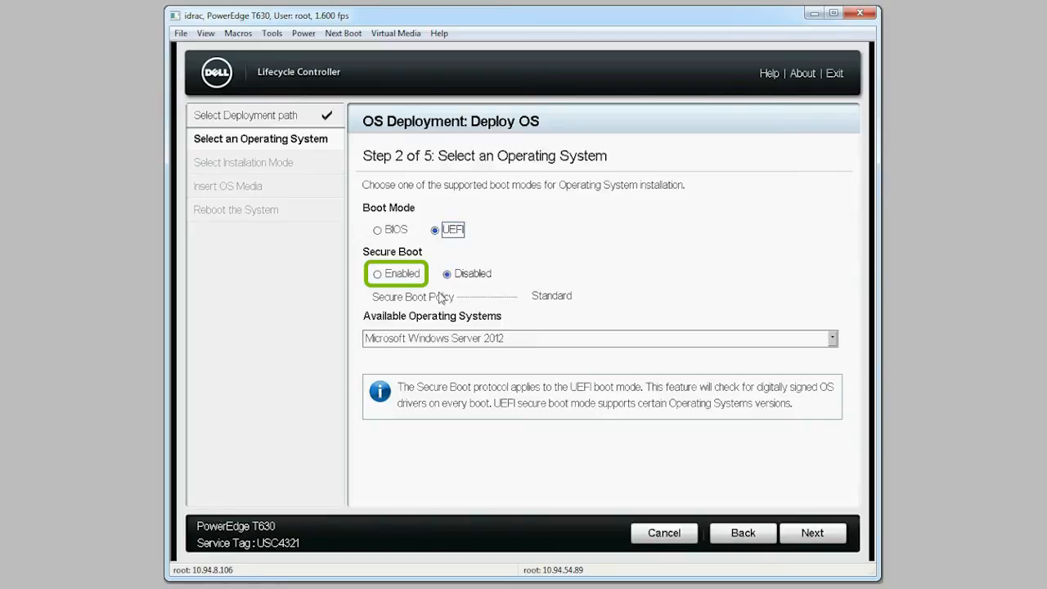
click(375, 273)
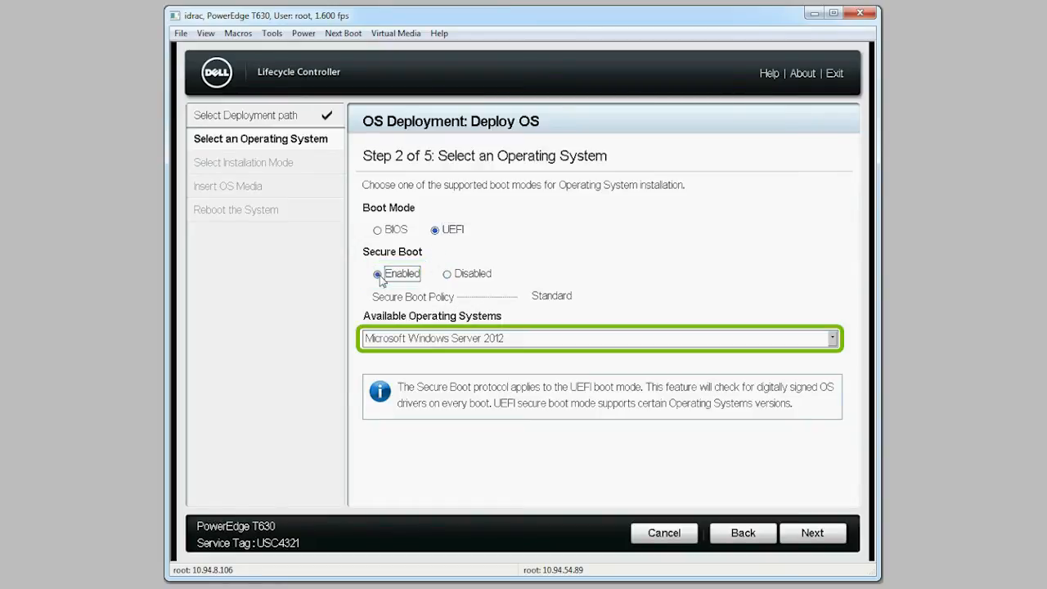
click(832, 338)
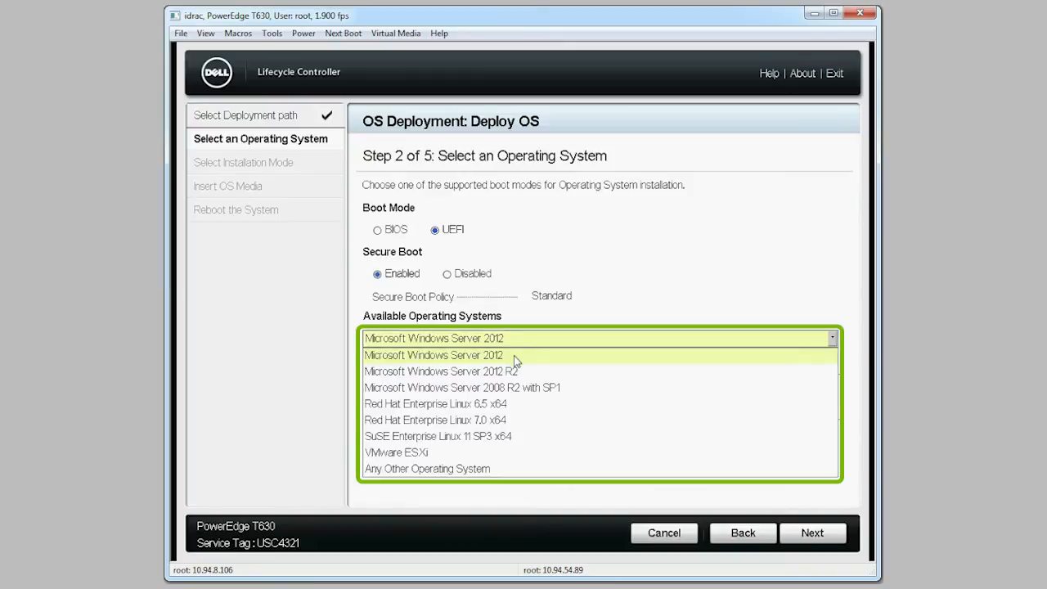
click(440, 370)
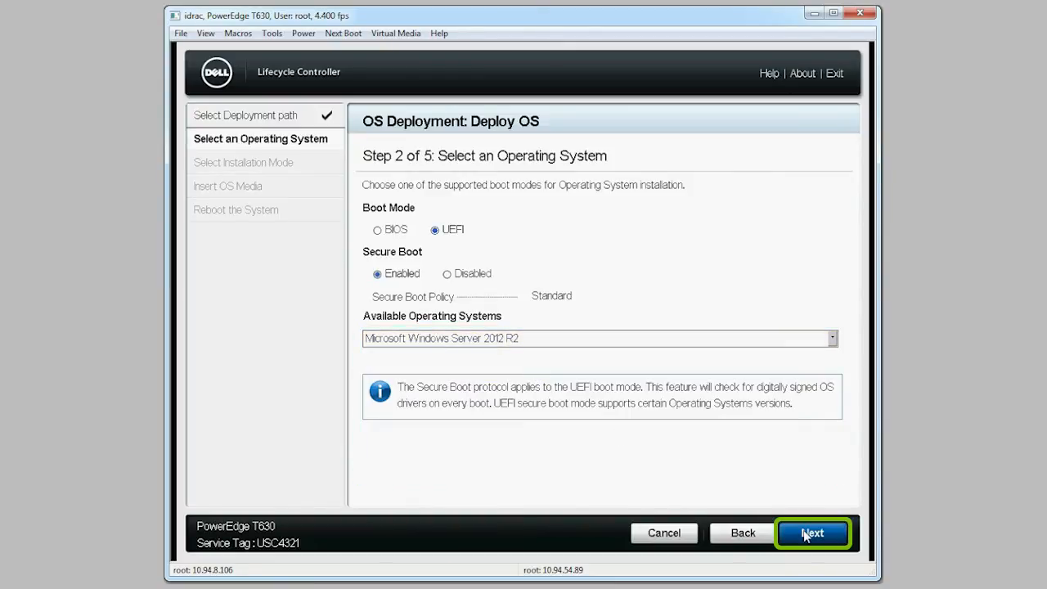
click(813, 533)
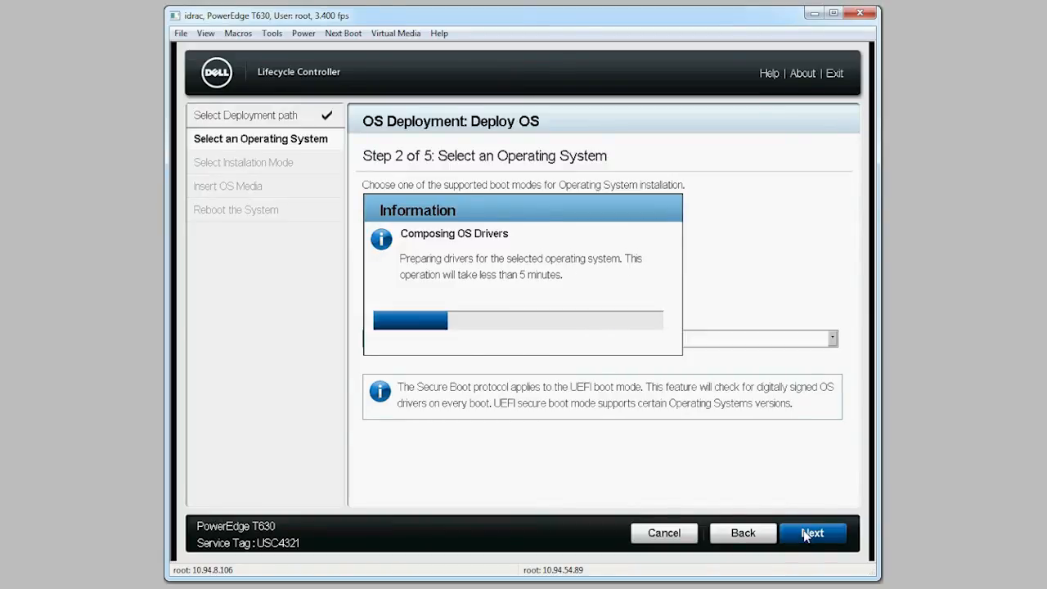
- Choose Manual Install and validate the inserted OS media to reach the Step 5 summary
click(813, 533)
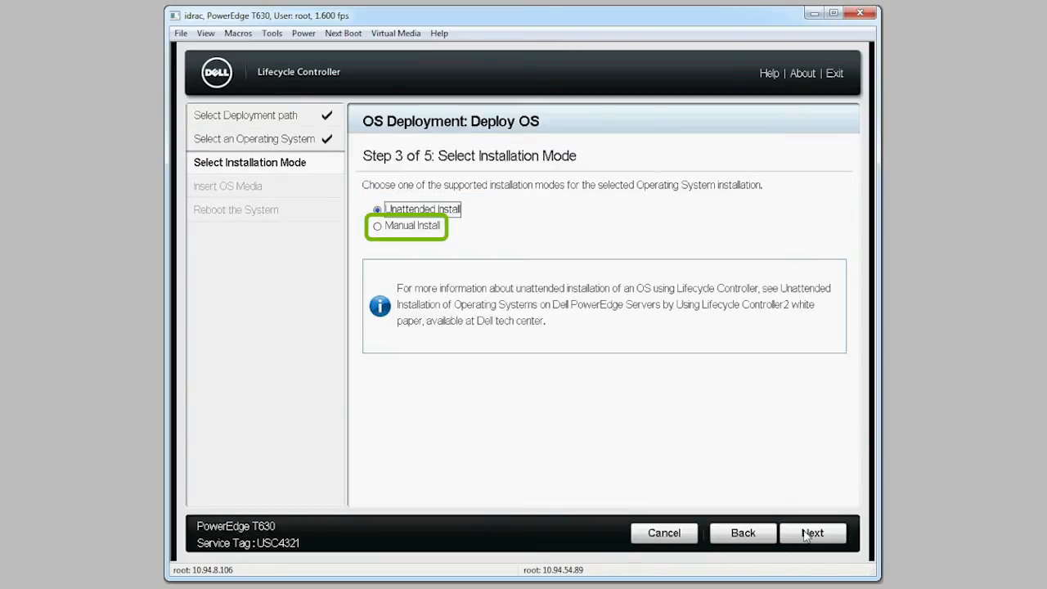
click(377, 226)
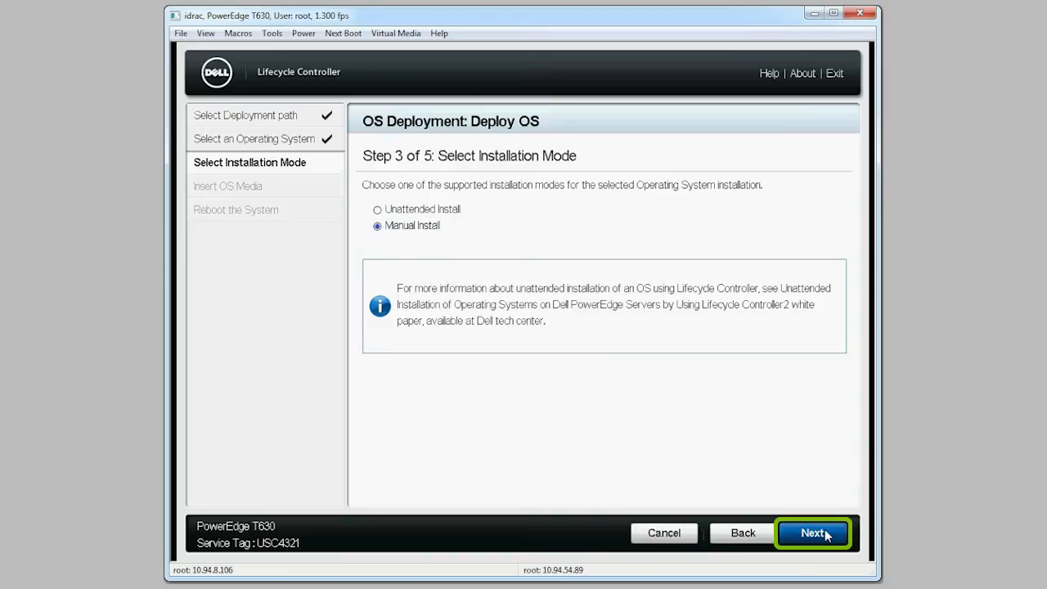
click(812, 533)
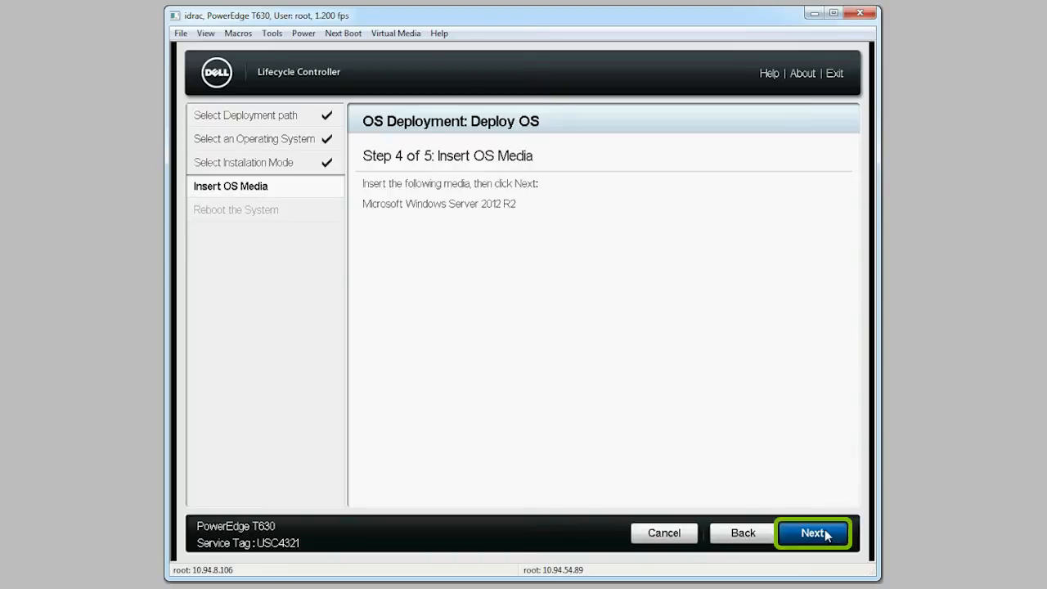
click(812, 533)
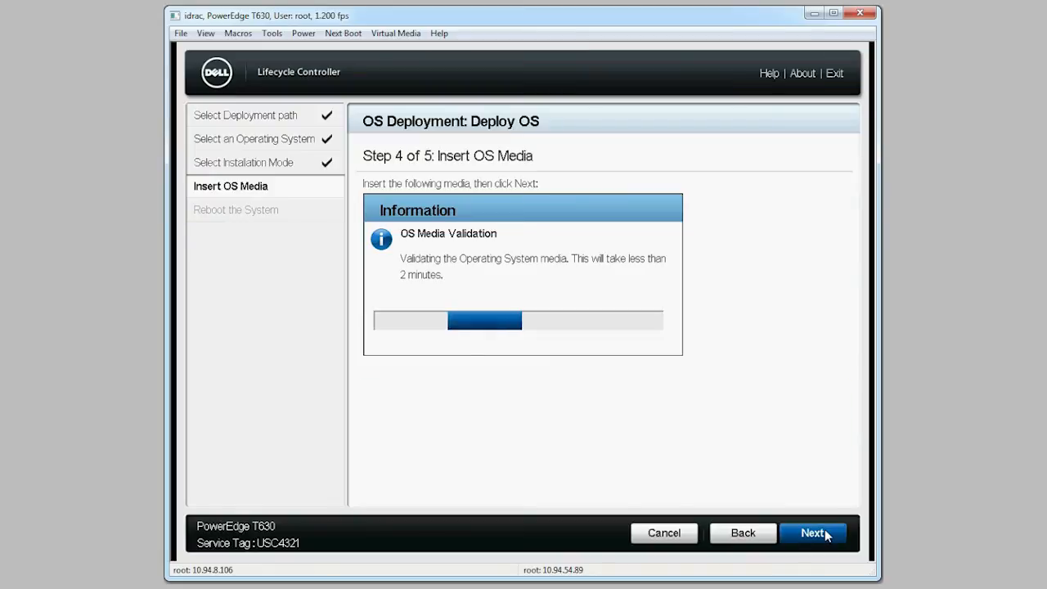
click(813, 533)
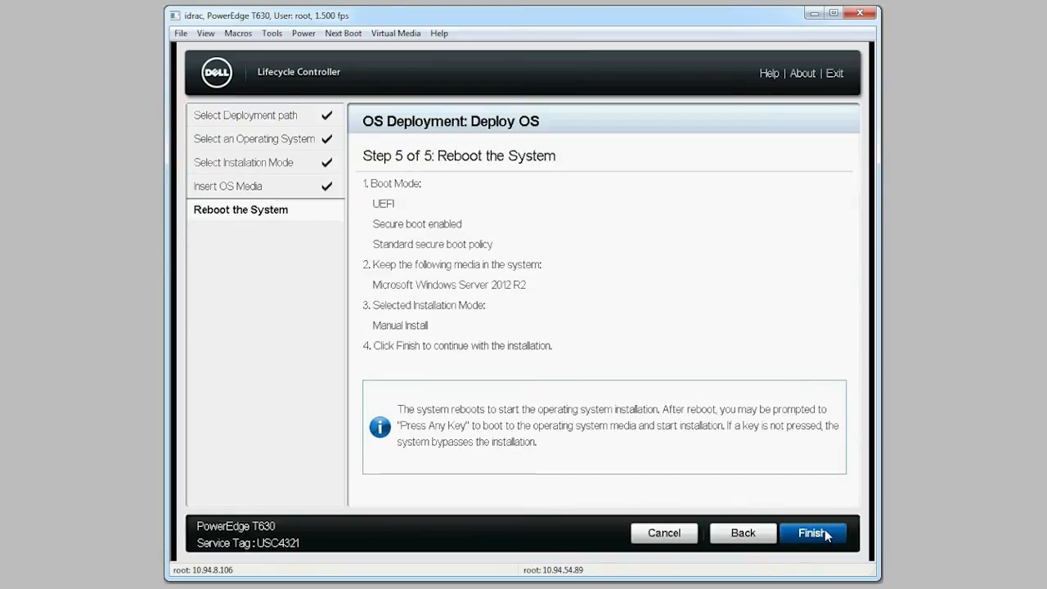
mouse_move(812, 533)
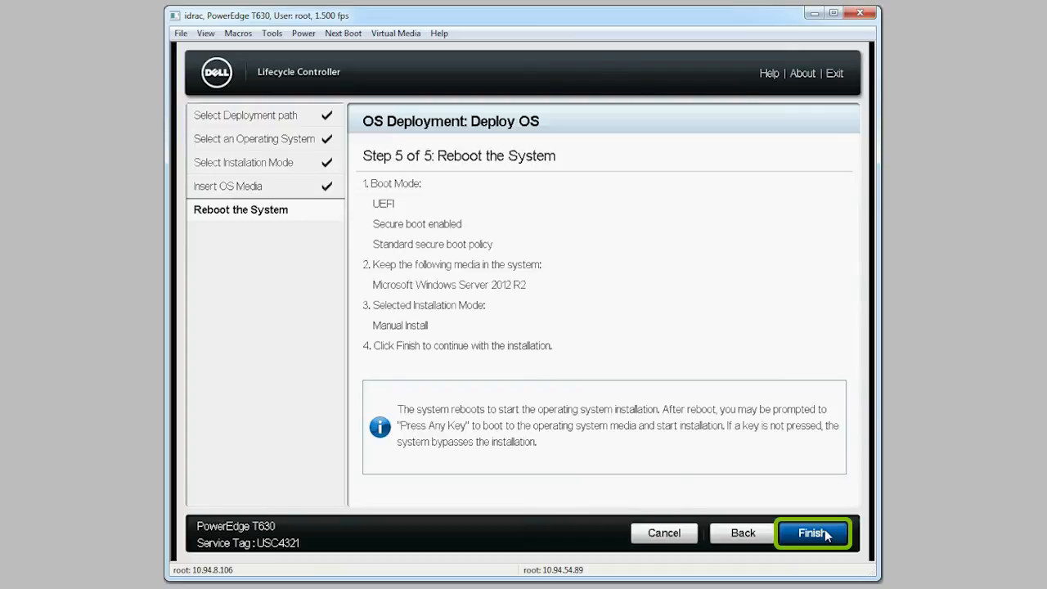
- Finish the wizard so the server reboots into the Windows Setup language screen
click(812, 532)
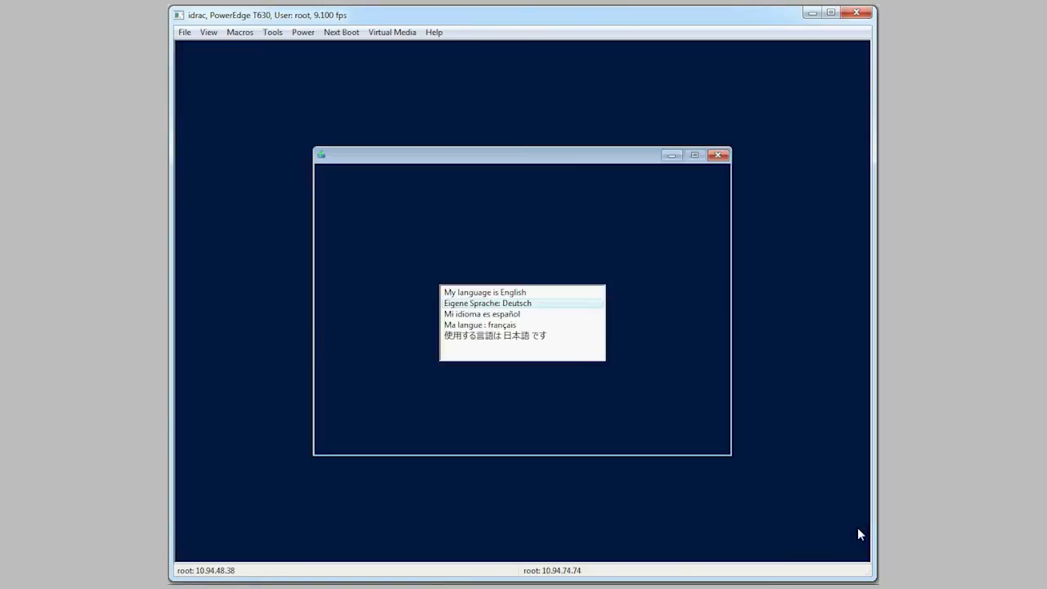
- Choose English, start the install, pick Datacenter (Server Core), and accept the license terms
click(485, 292)
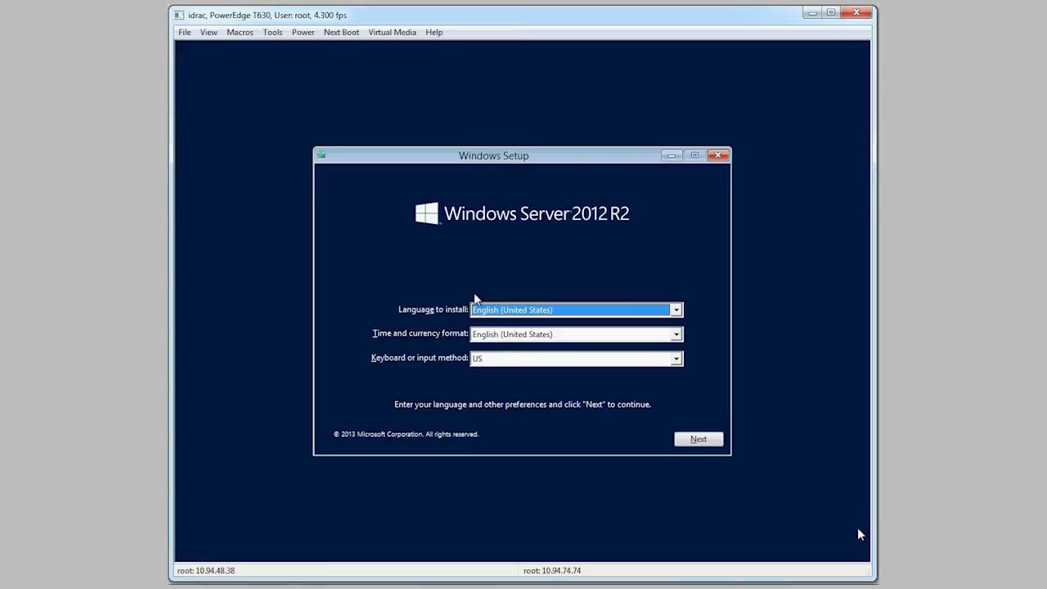
click(698, 438)
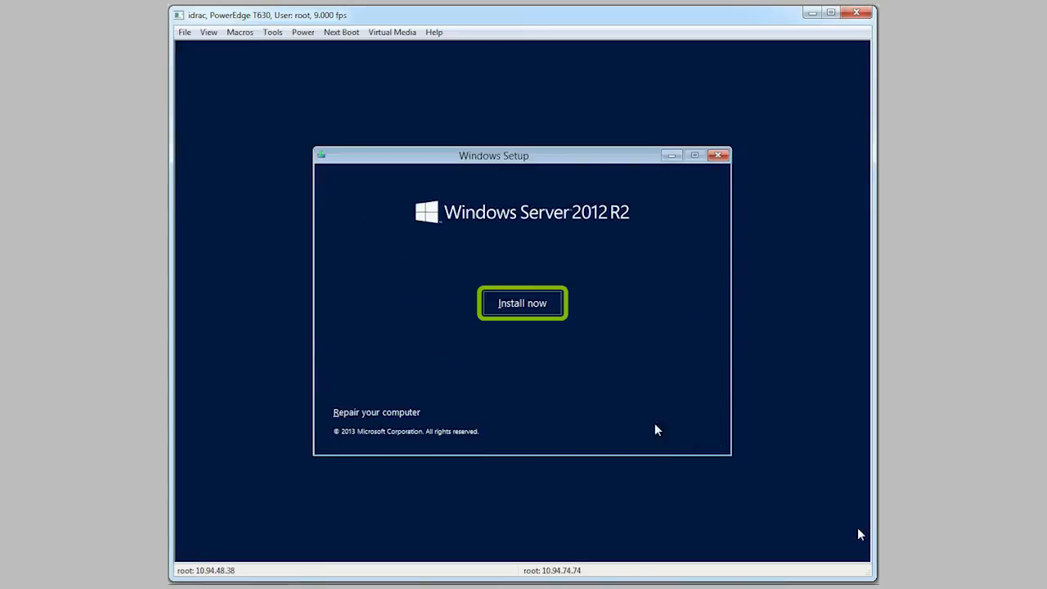
click(522, 303)
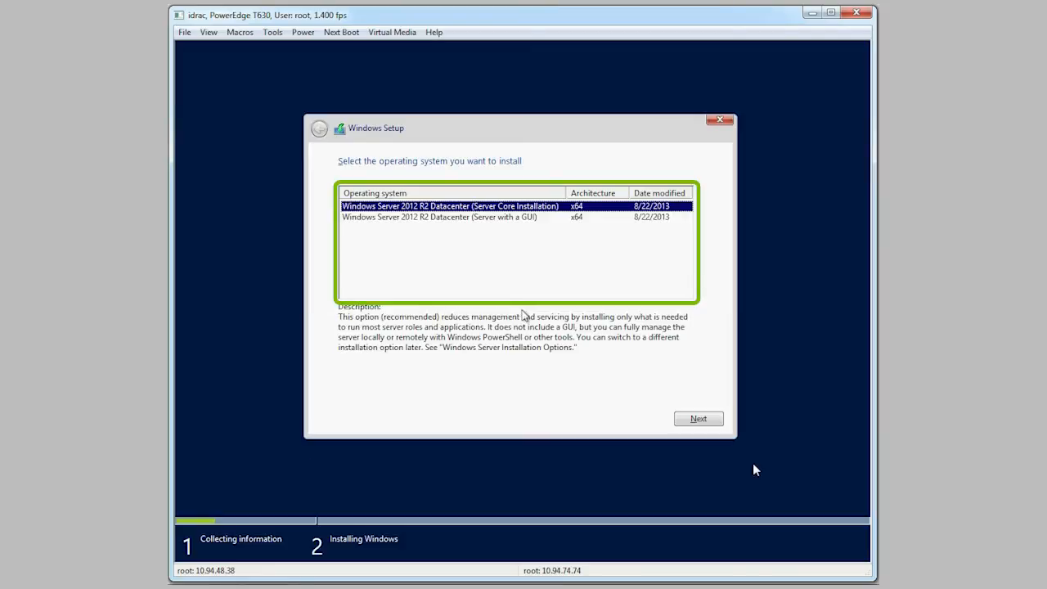
click(699, 418)
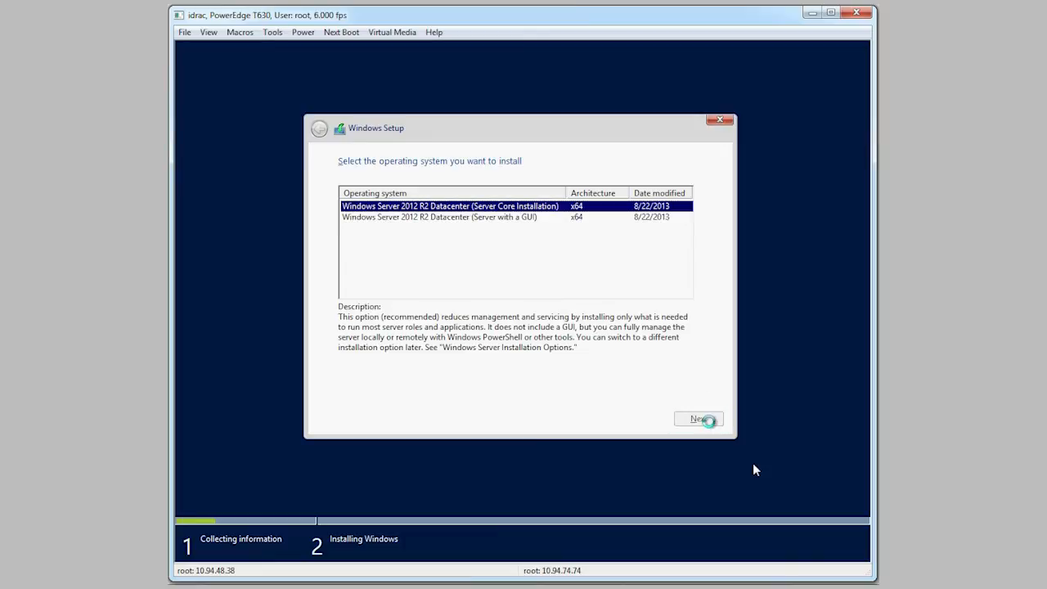
click(699, 418)
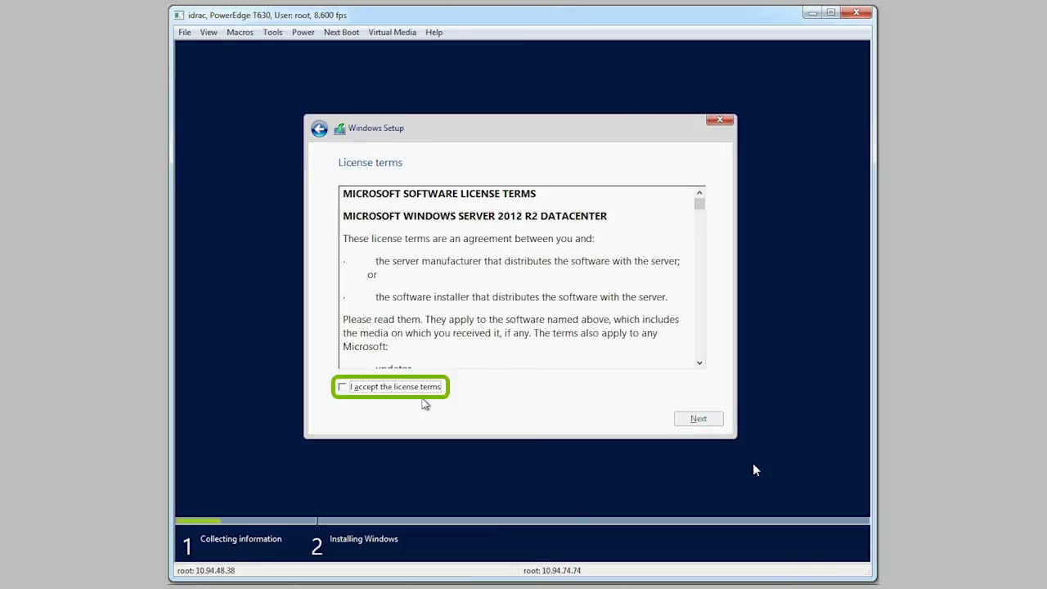
click(342, 386)
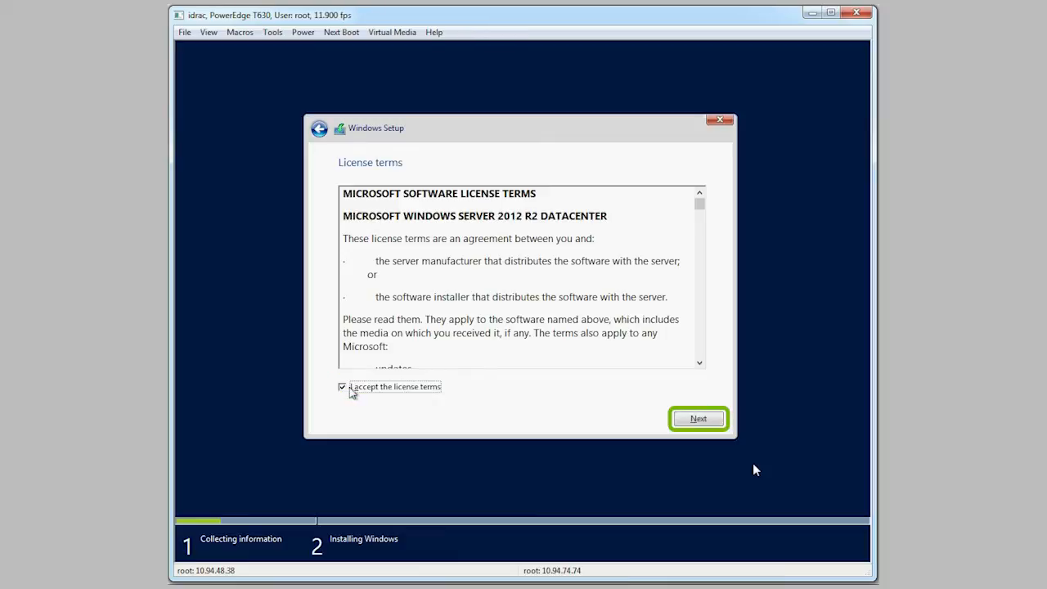
- Run a custom install onto Drive 0 Partition 4 so Setup begins copying files
click(698, 418)
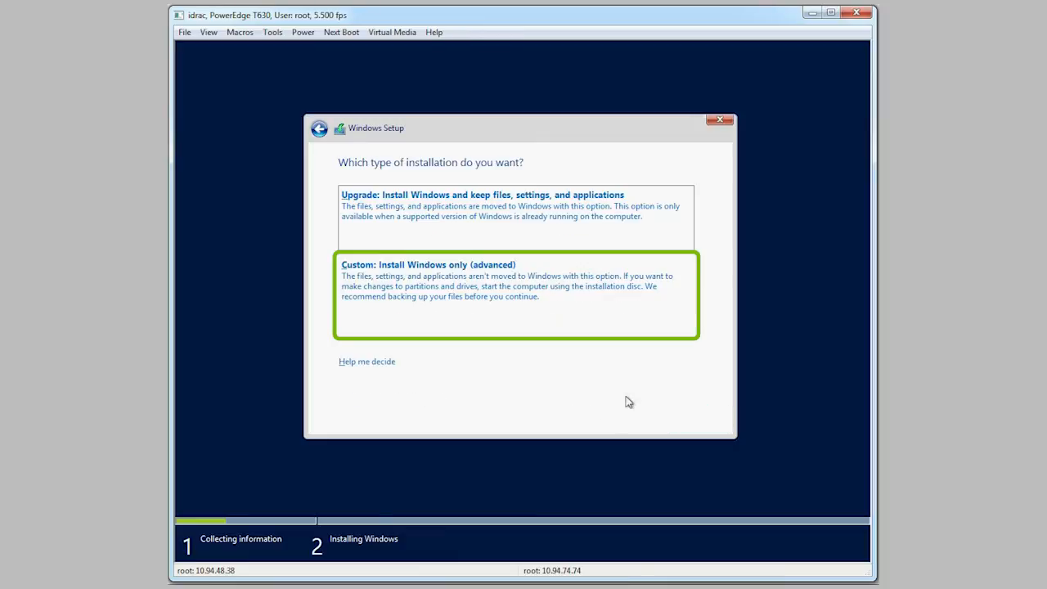
mouse_move(377, 282)
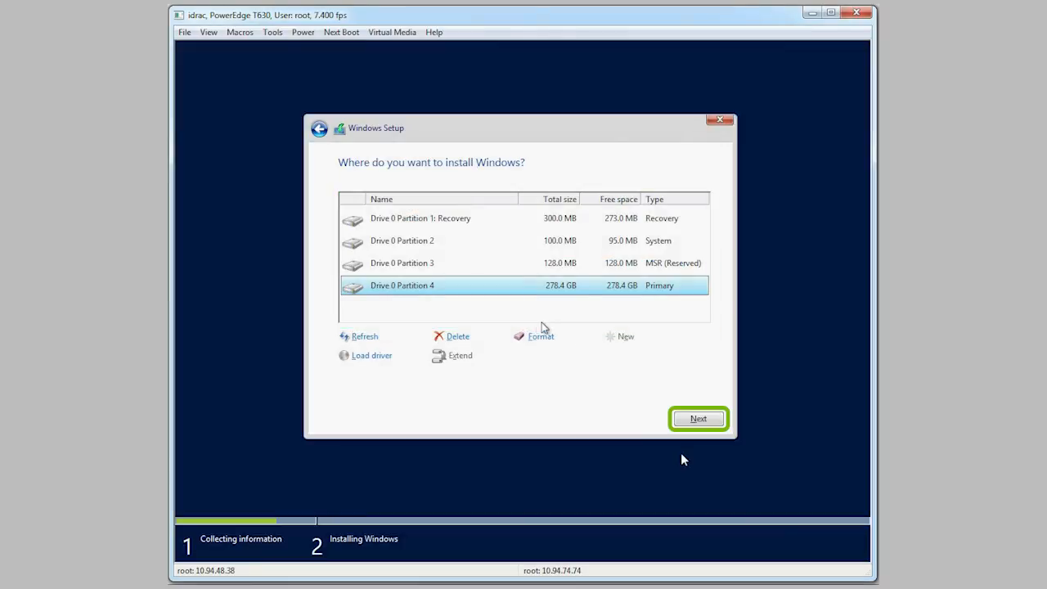
click(698, 418)
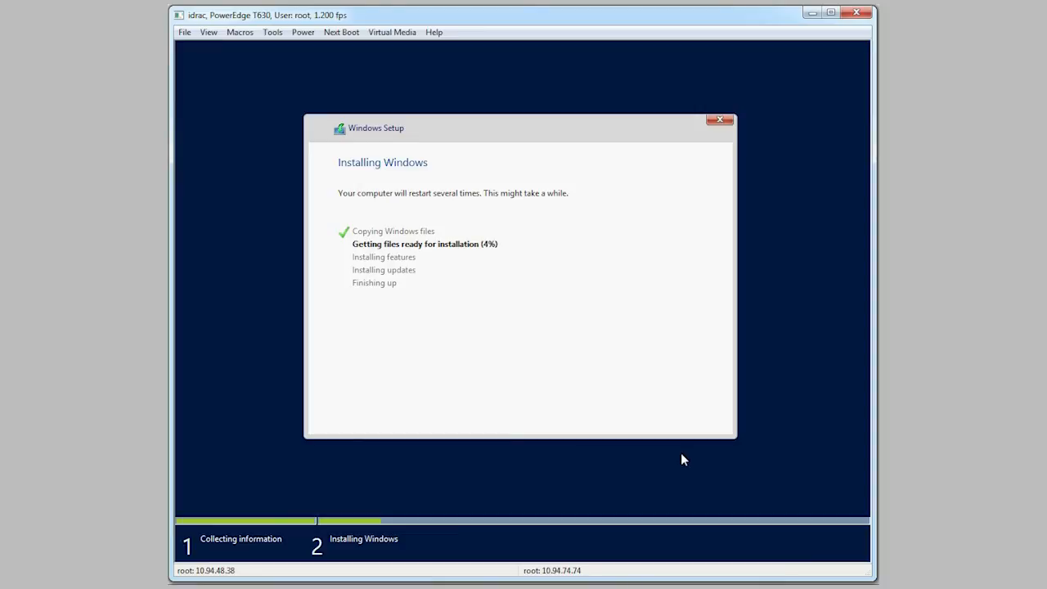
mouse_move(401, 398)
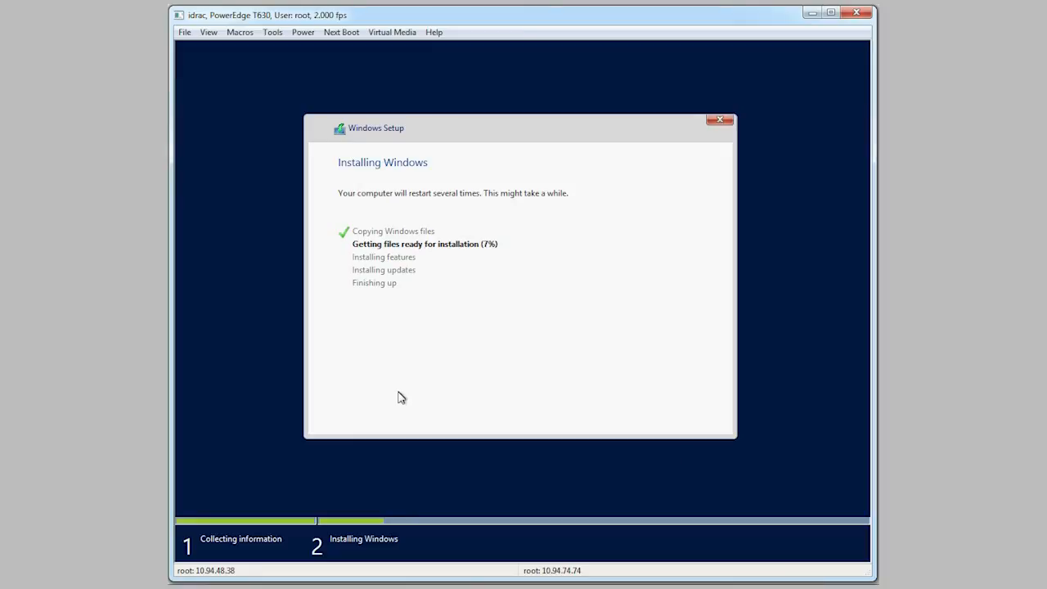